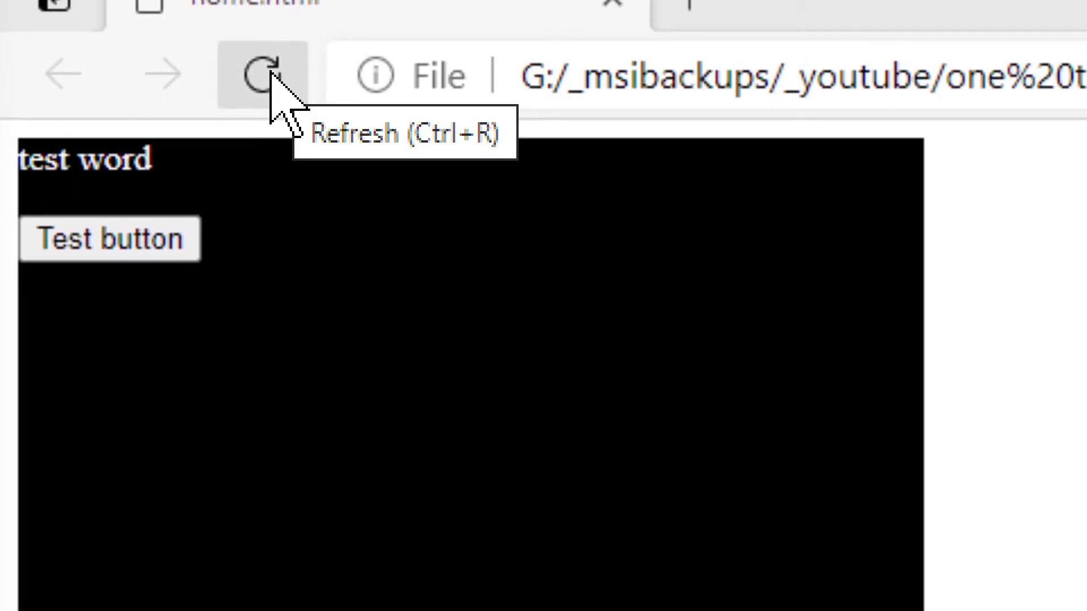
# Reload home.html in Edge so the container's background fades from transparent to black again
pyautogui.click(264, 74)
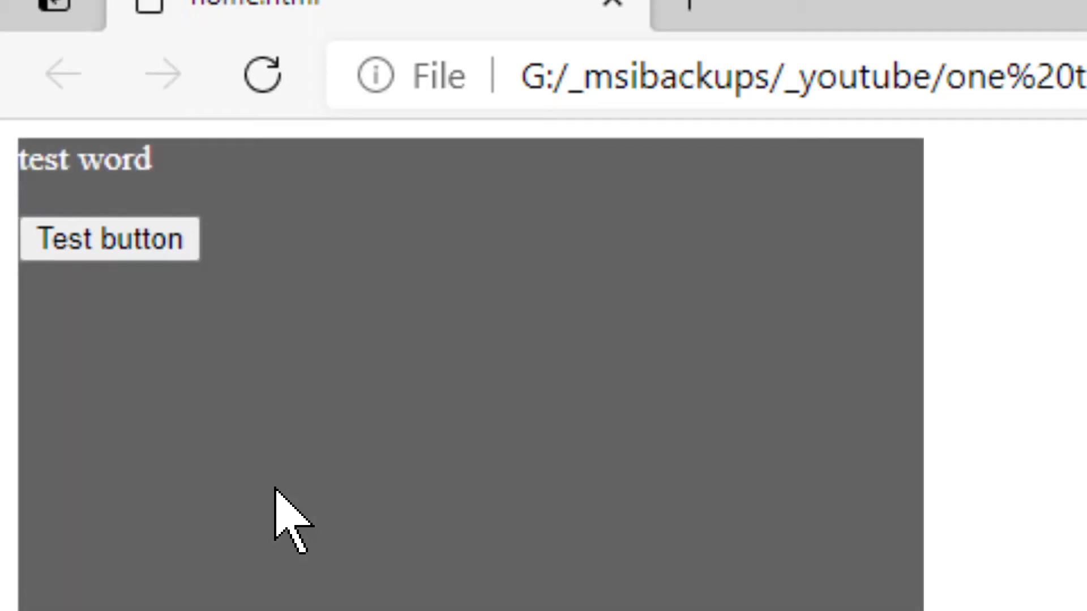
pyautogui.click(262, 75)
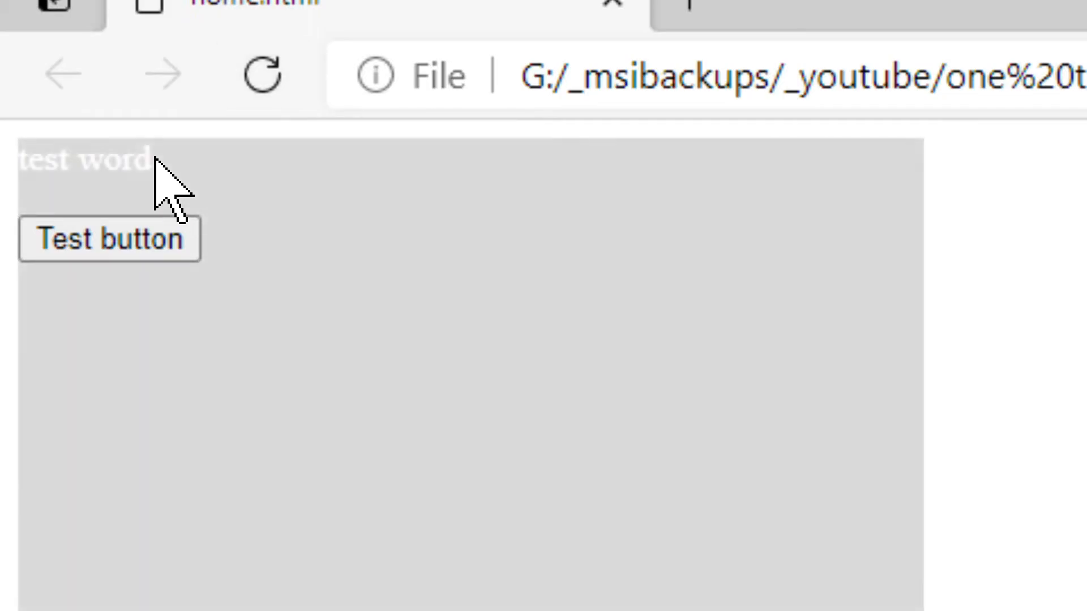
pyautogui.click(136, 240)
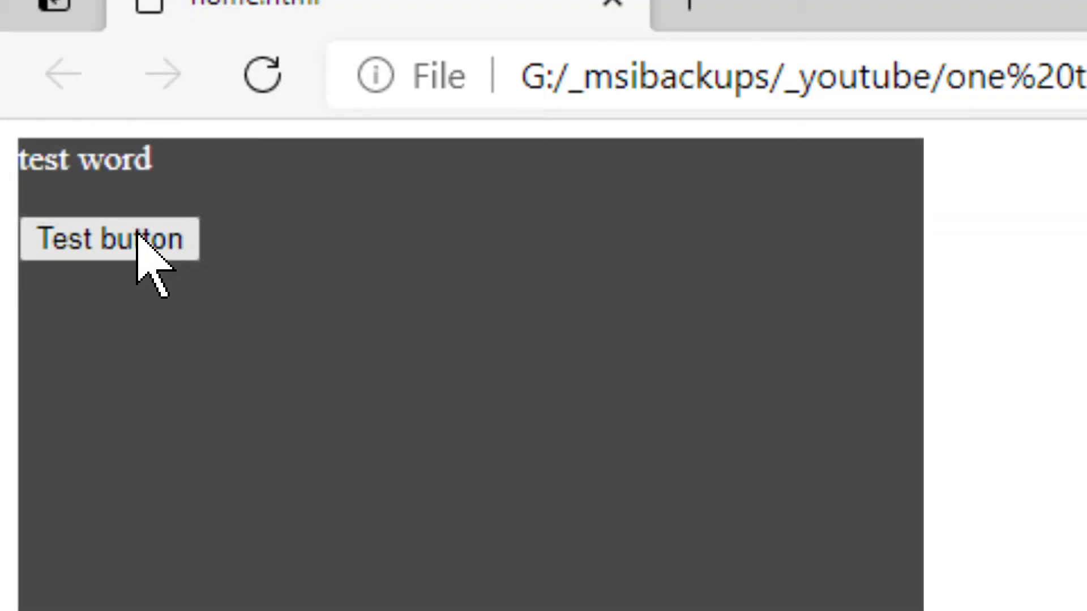
pyautogui.click(108, 240)
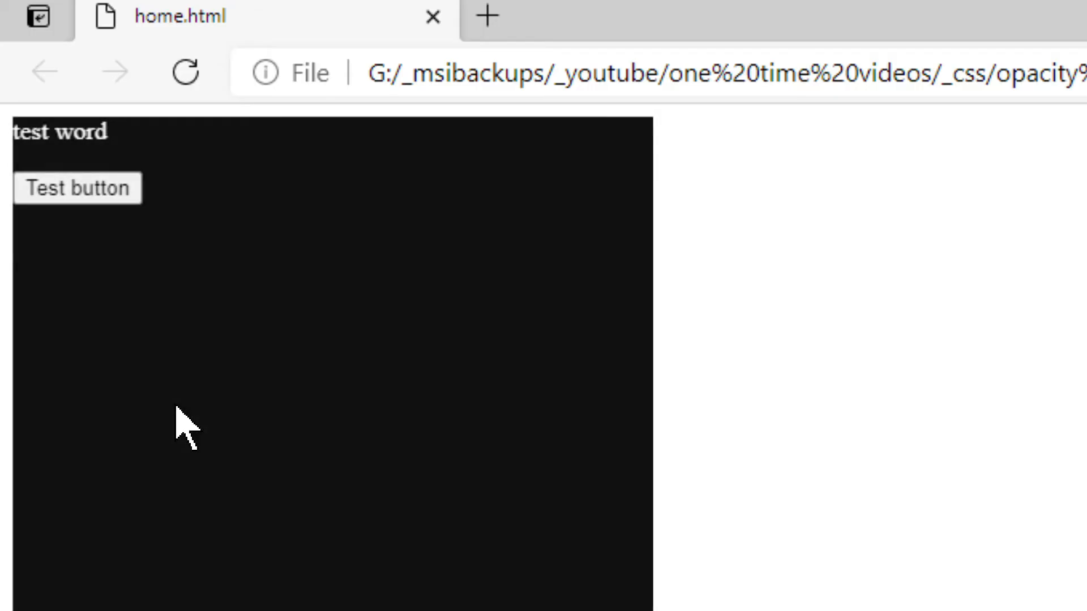
# Refresh once more to watch the text and Test button fade in with the black background, then return to the home.html source
pyautogui.click(186, 72)
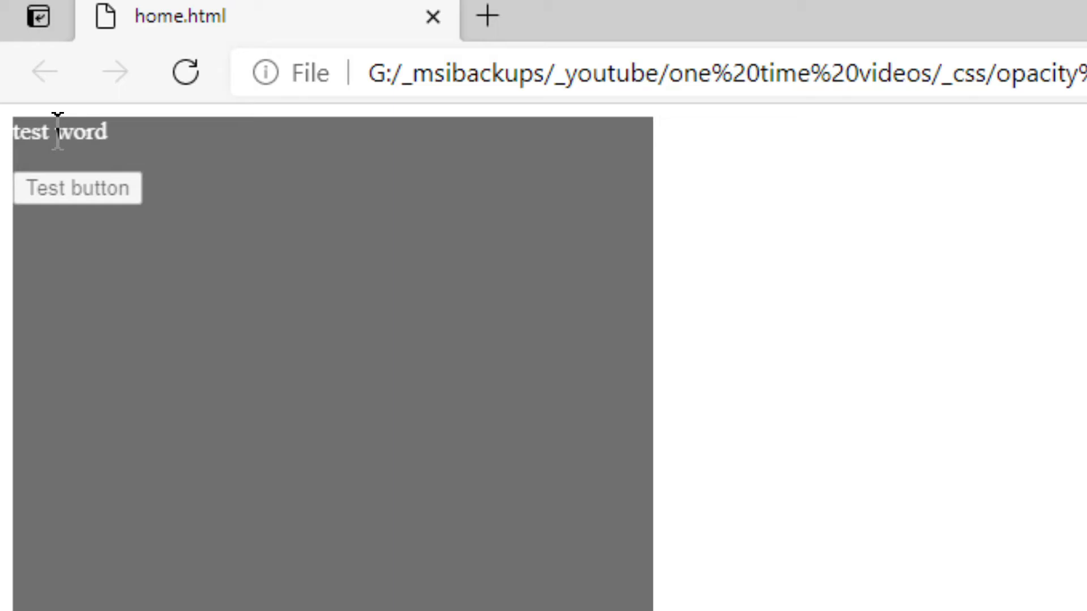
pyautogui.click(78, 188)
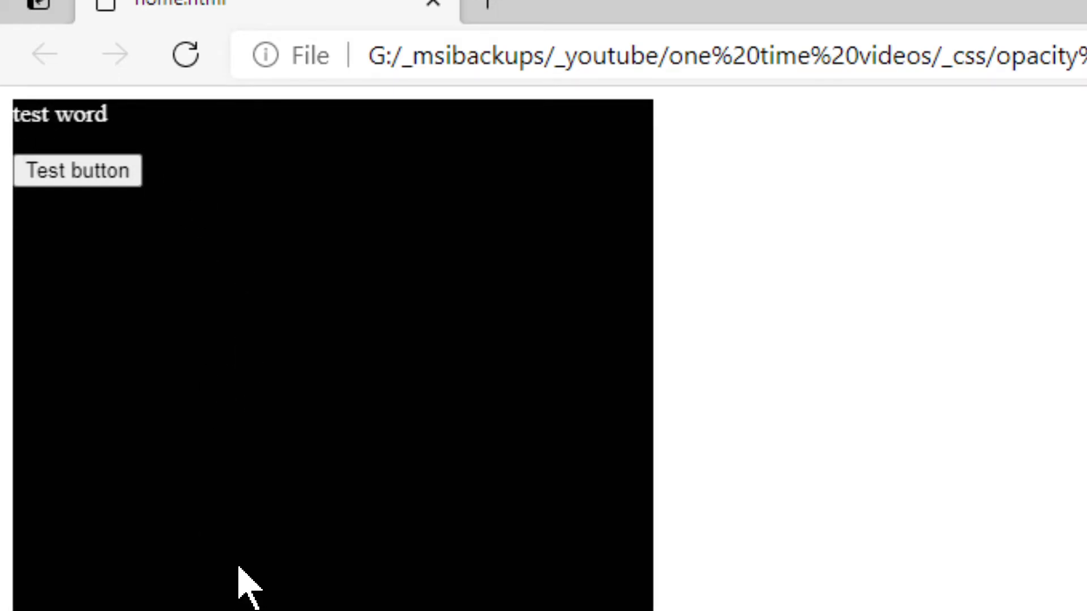
pyautogui.click(457, 600)
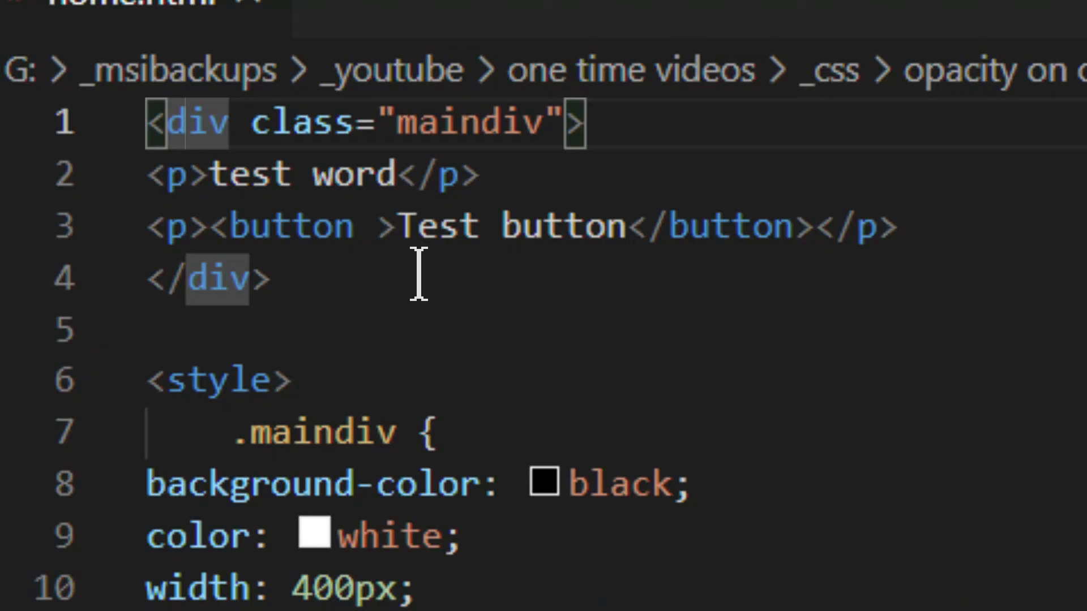
pyautogui.moveTo(334, 355)
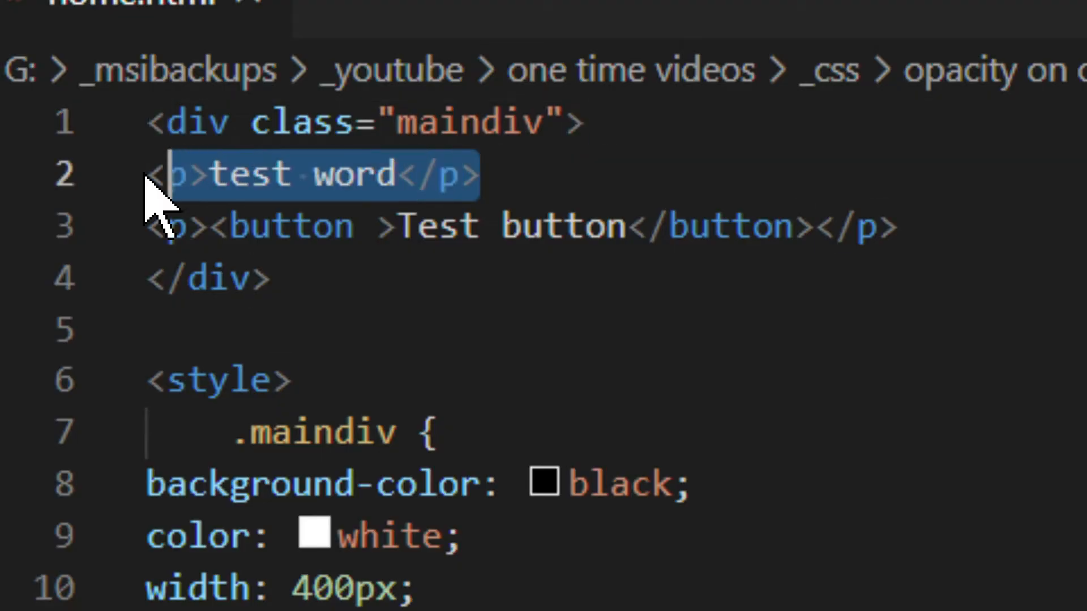
pyautogui.moveTo(711, 226)
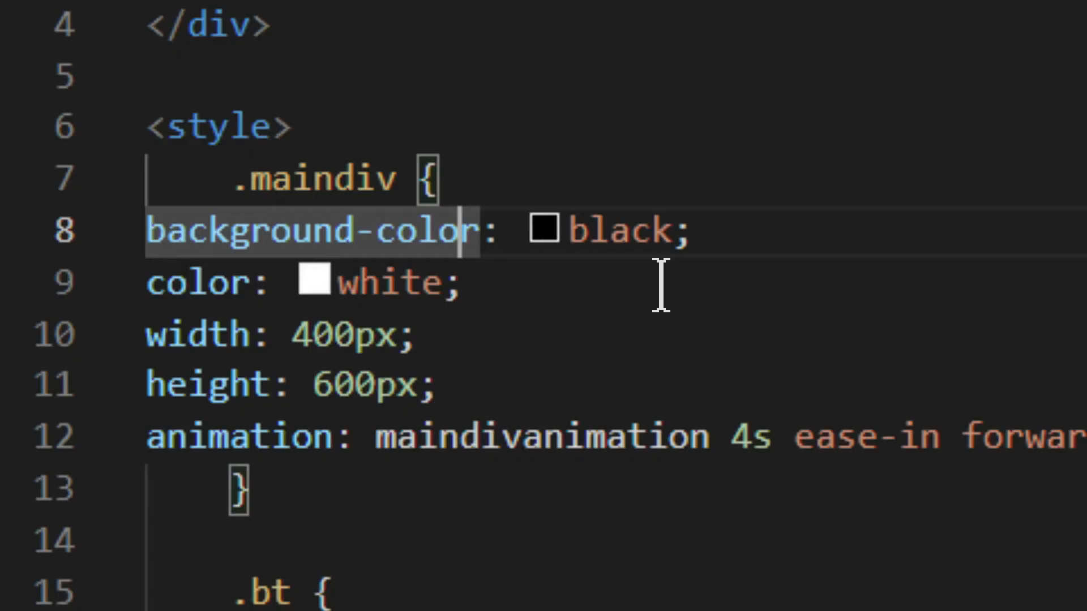
pyautogui.moveTo(483, 236)
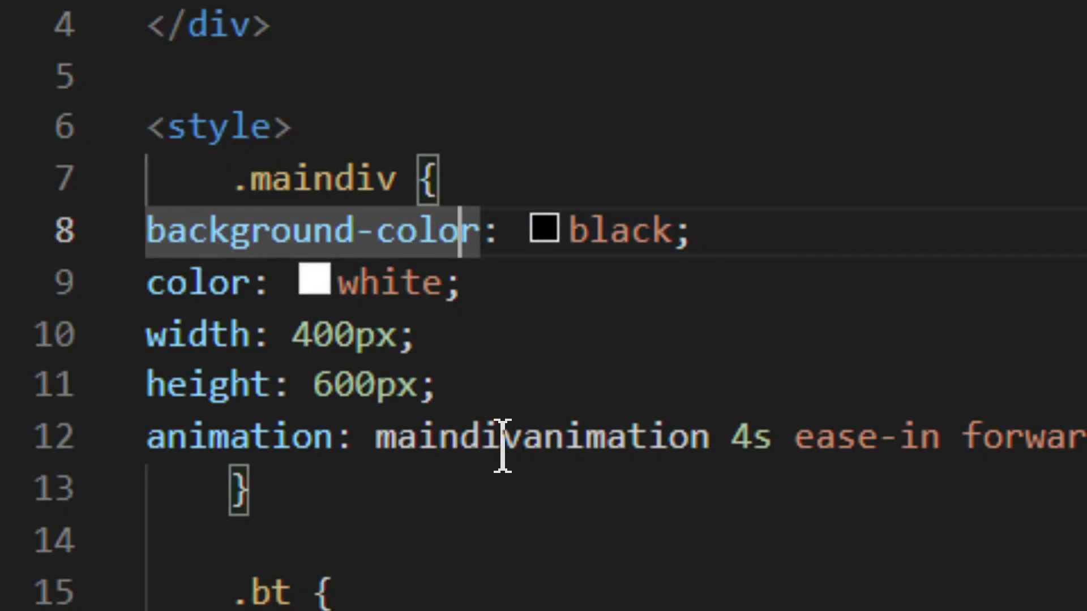
pyautogui.scroll(-3)
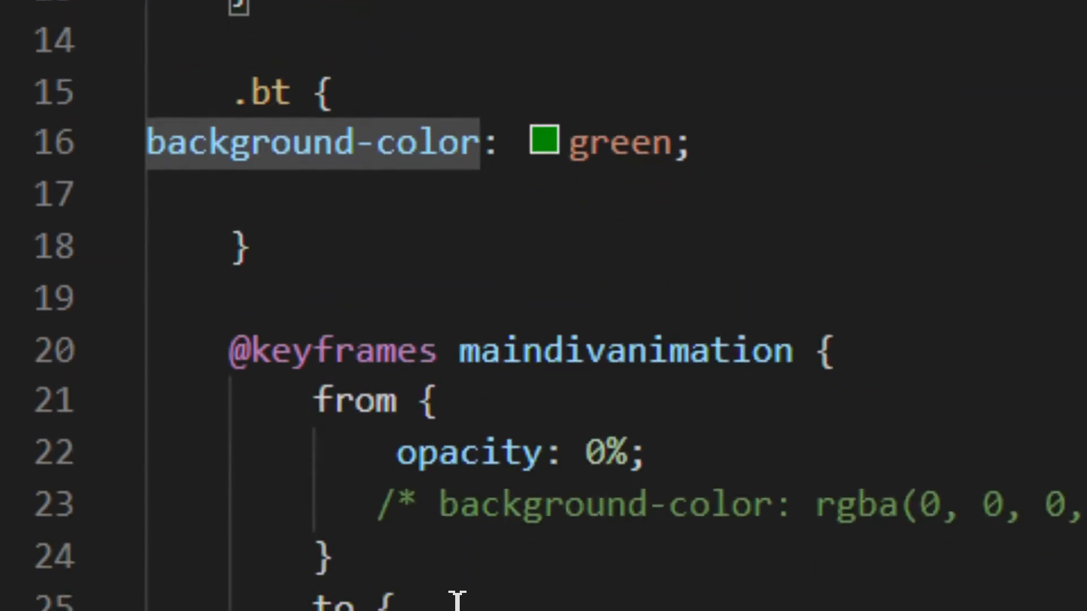
pyautogui.scroll(-3)
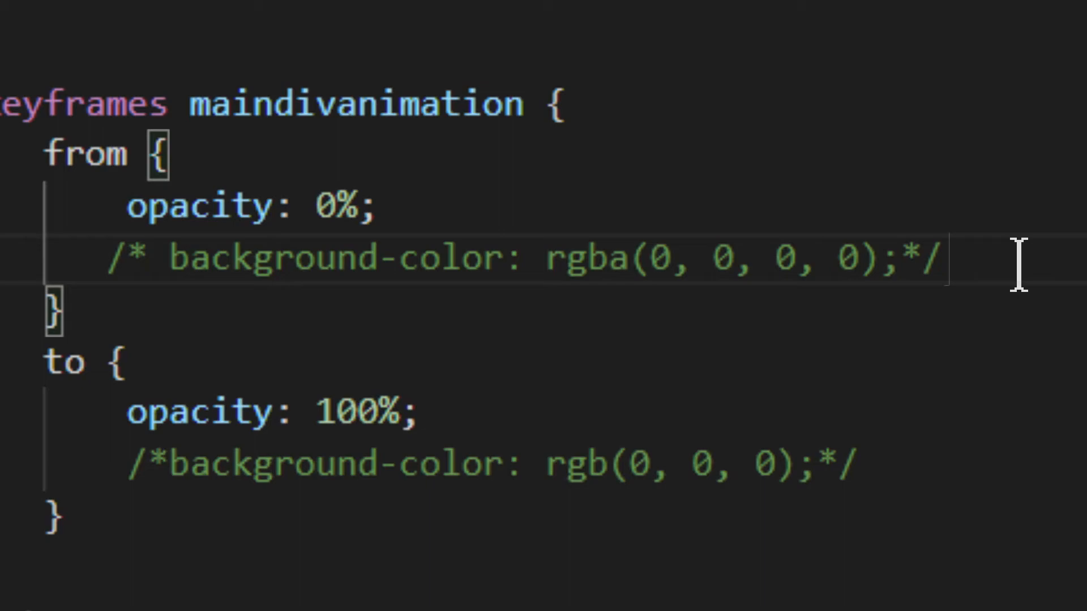
pyautogui.moveTo(697, 475)
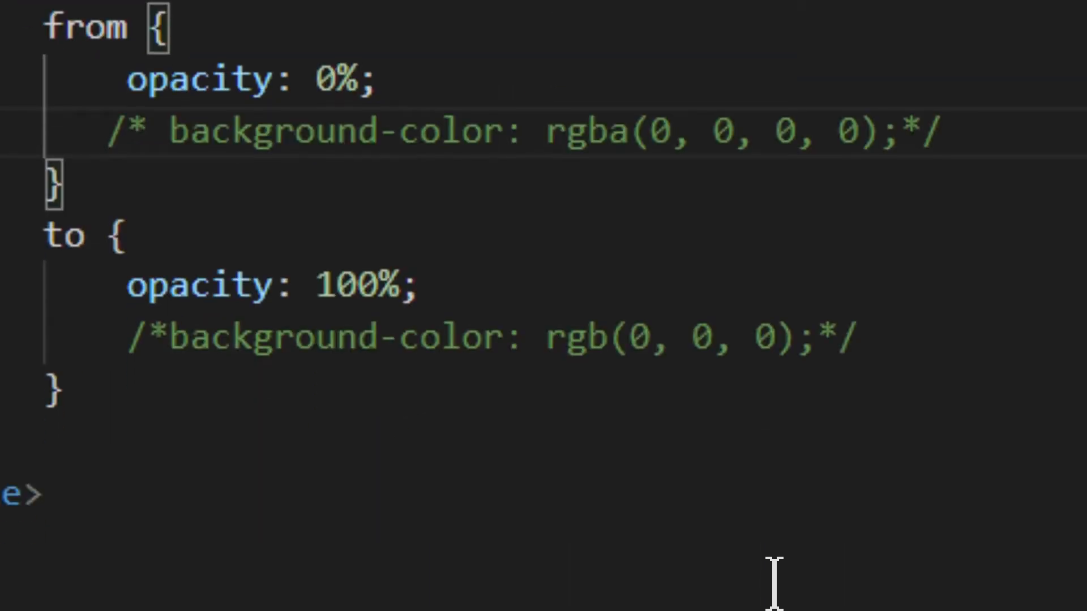
pyautogui.moveTo(614, 339); pyautogui.dragTo(790, 340)
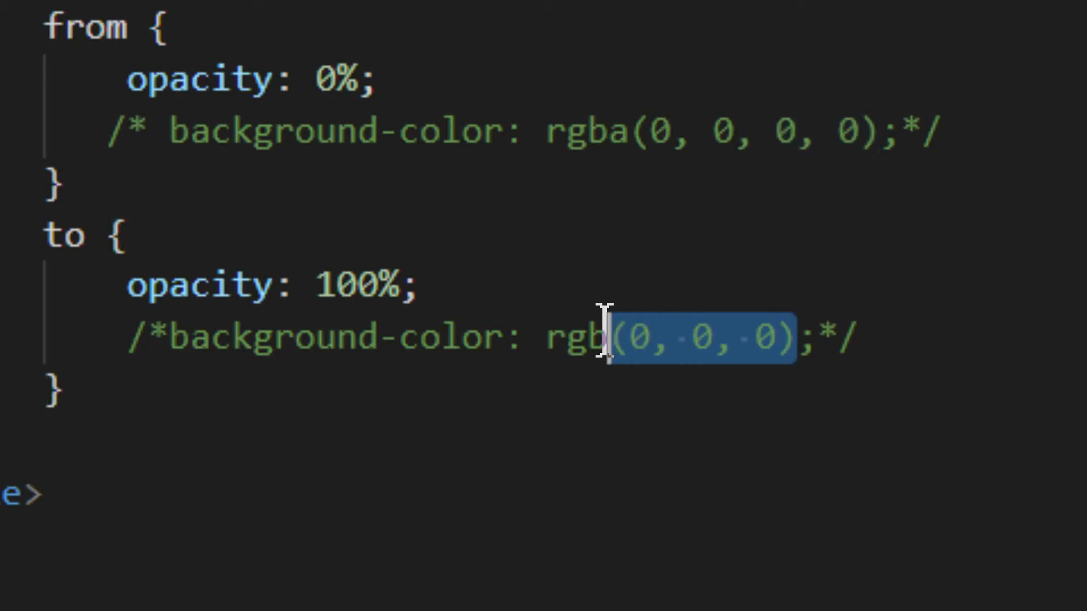
pyautogui.moveTo(838, 464)
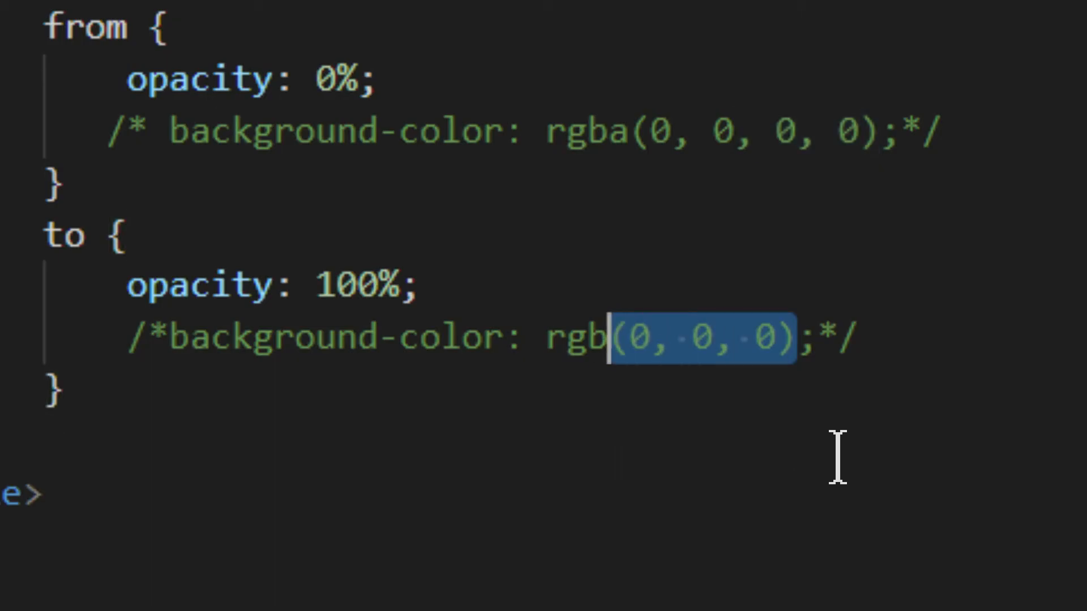
pyautogui.moveTo(498, 406)
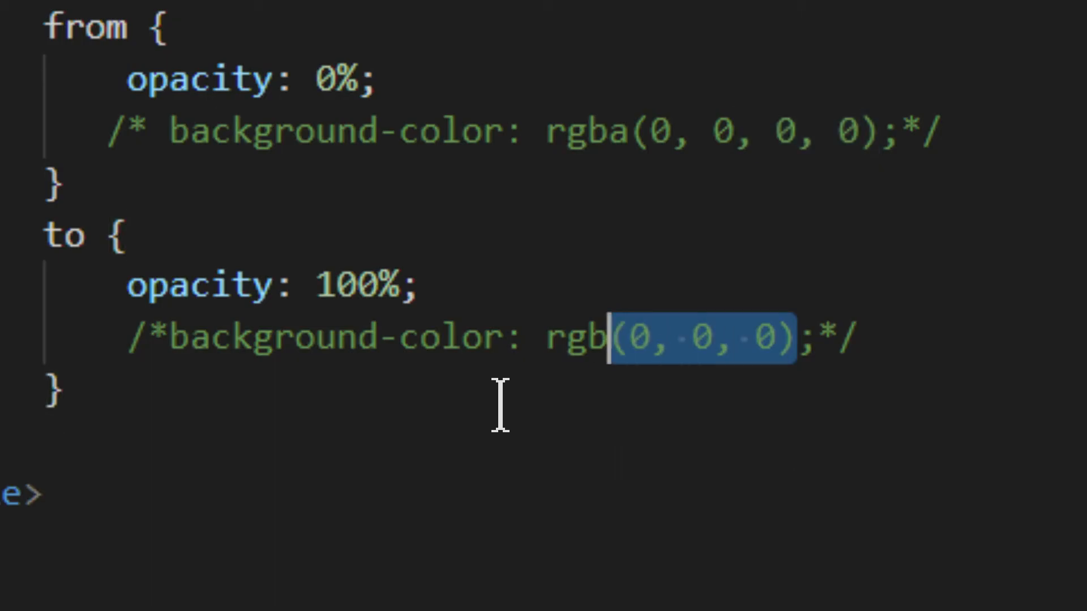
pyautogui.moveTo(435, 423)
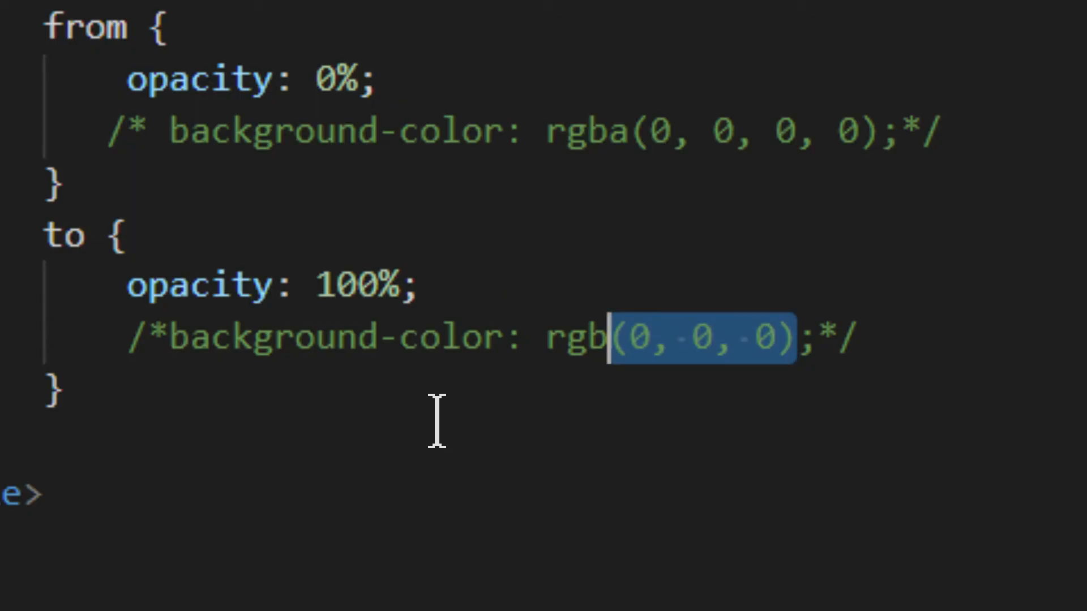
pyautogui.moveTo(234, 462)
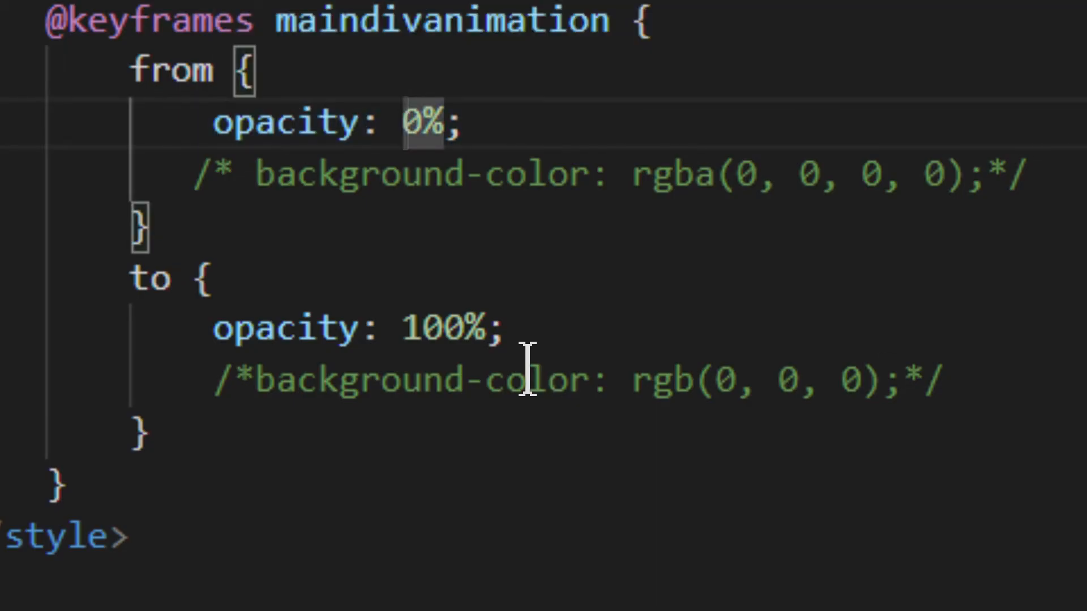
pyautogui.doubleClick(440, 327)
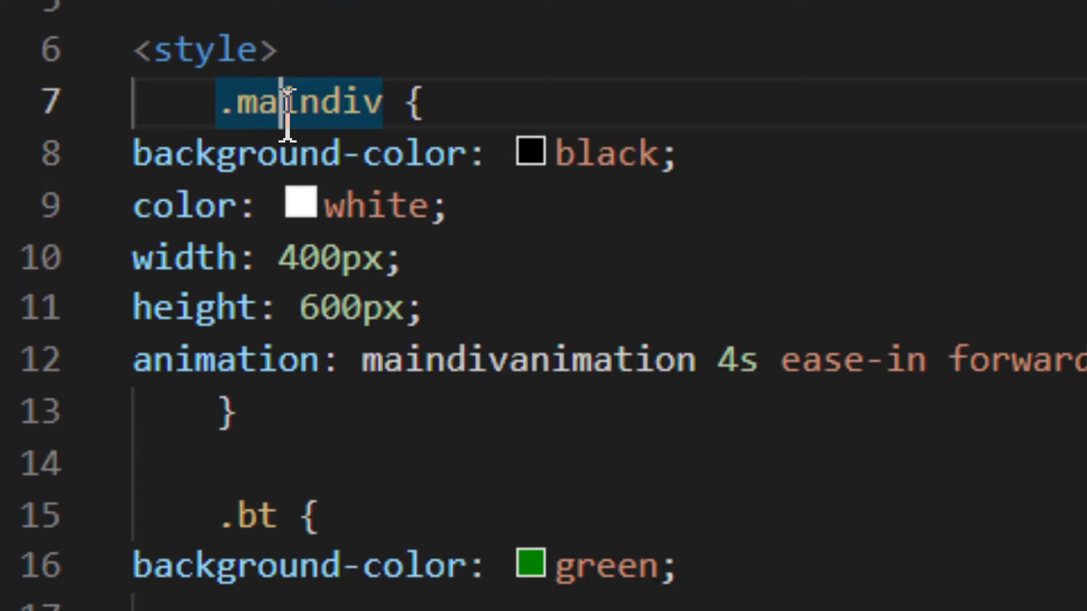
pyautogui.moveTo(585, 451)
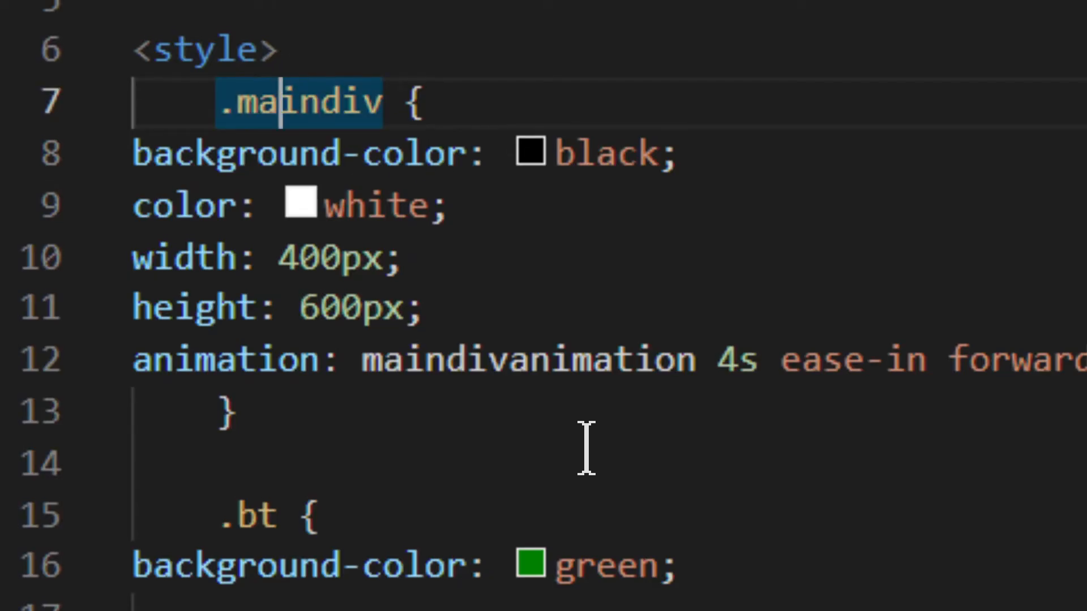
pyautogui.moveTo(344, 148)
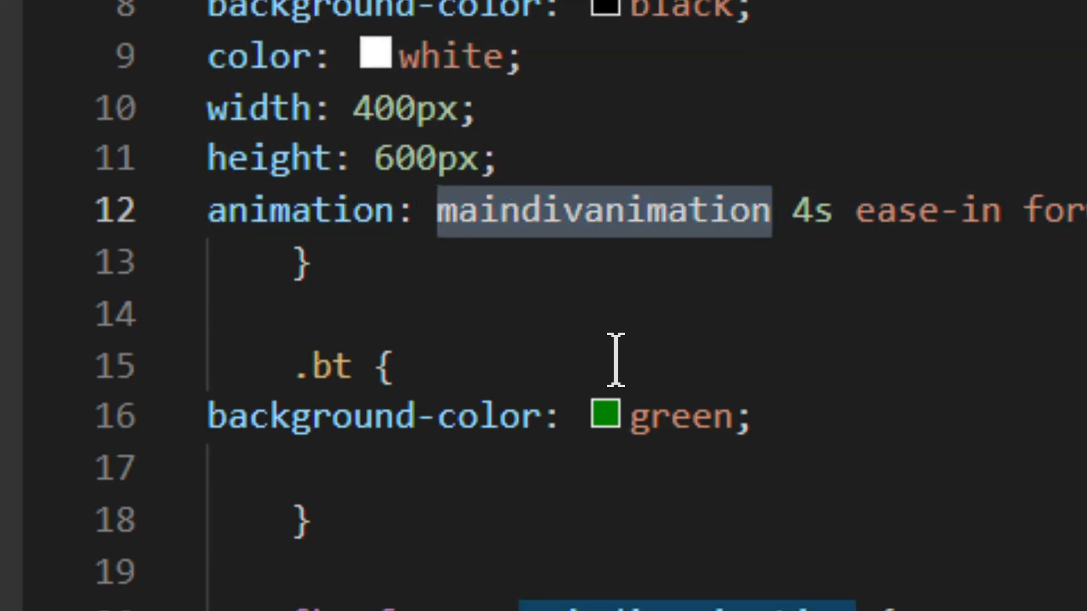
pyautogui.scroll(-3)
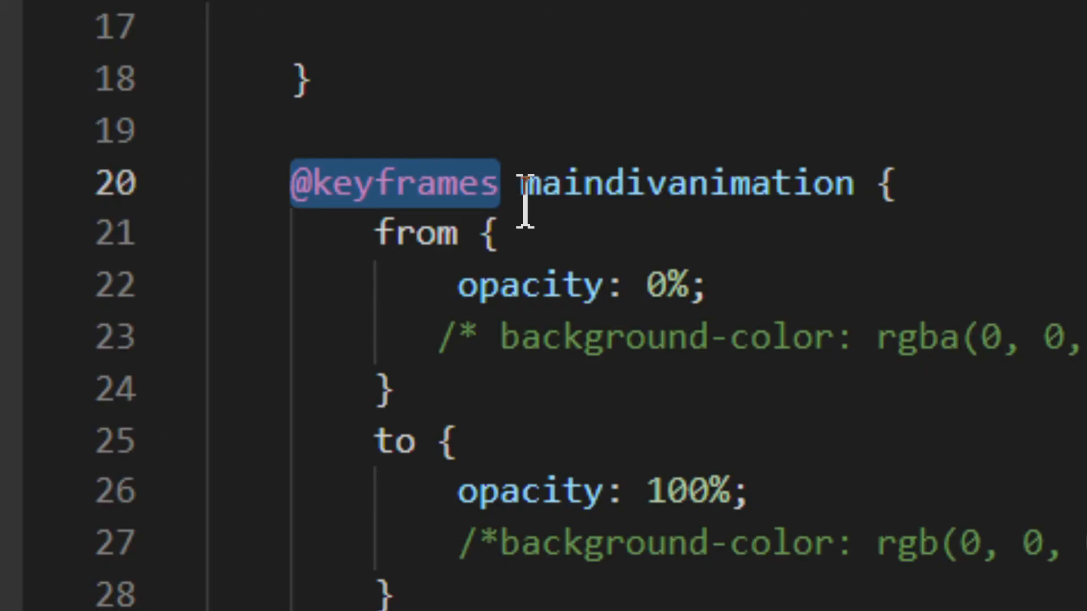
pyautogui.moveTo(289, 183)
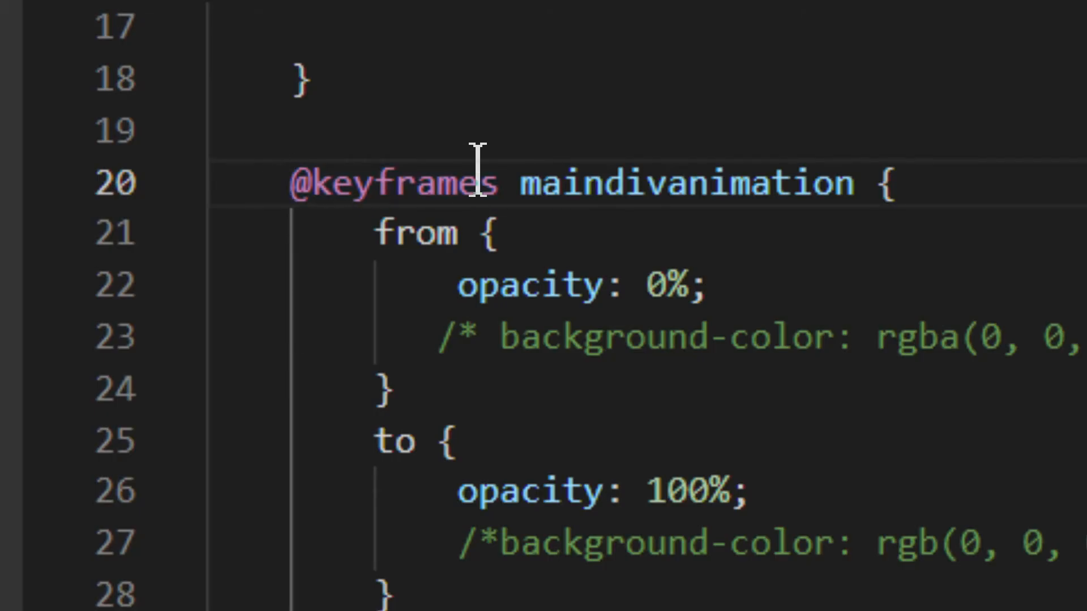
pyautogui.moveTo(550, 190)
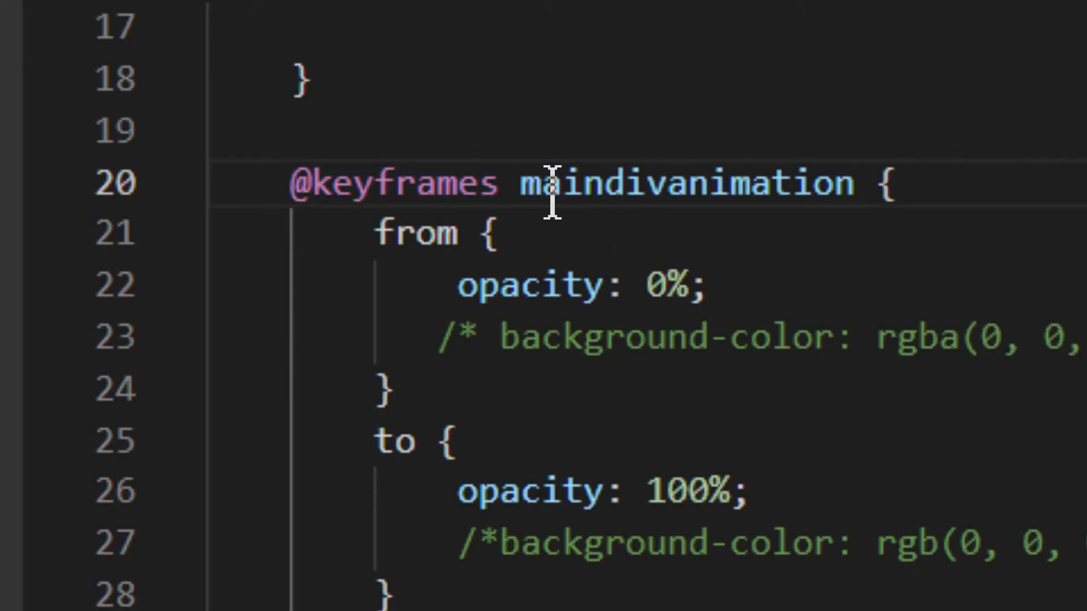
pyautogui.doubleClick(677, 183)
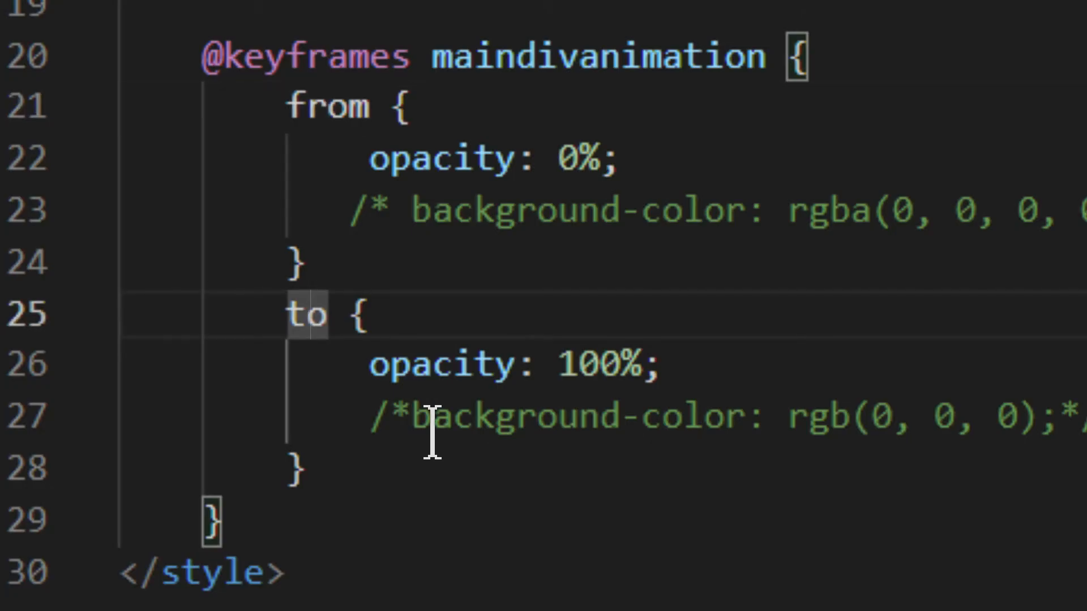
pyautogui.moveTo(450, 113)
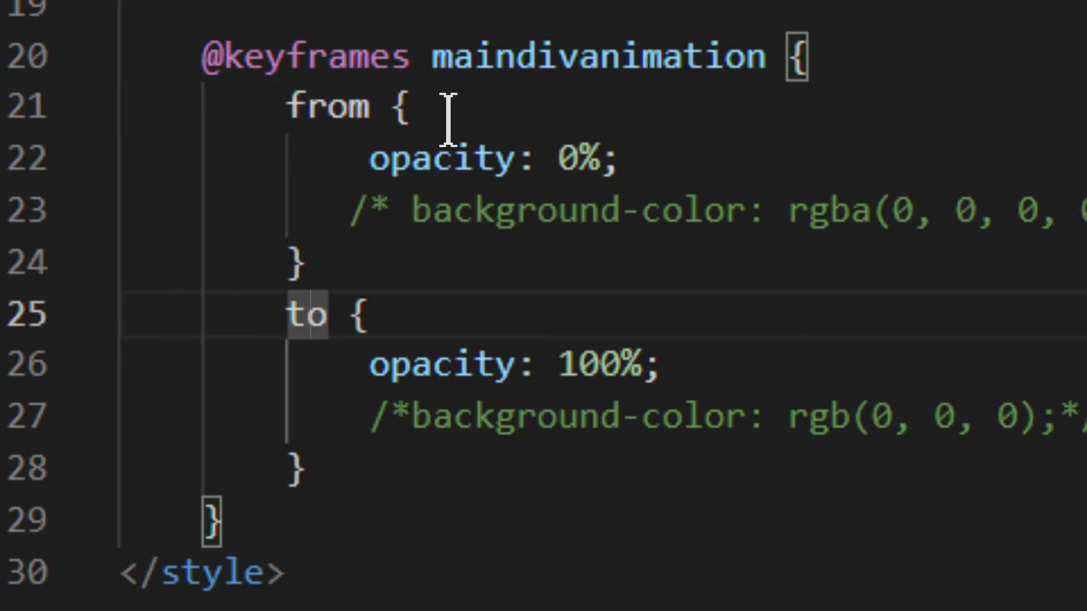
pyautogui.moveTo(479, 492)
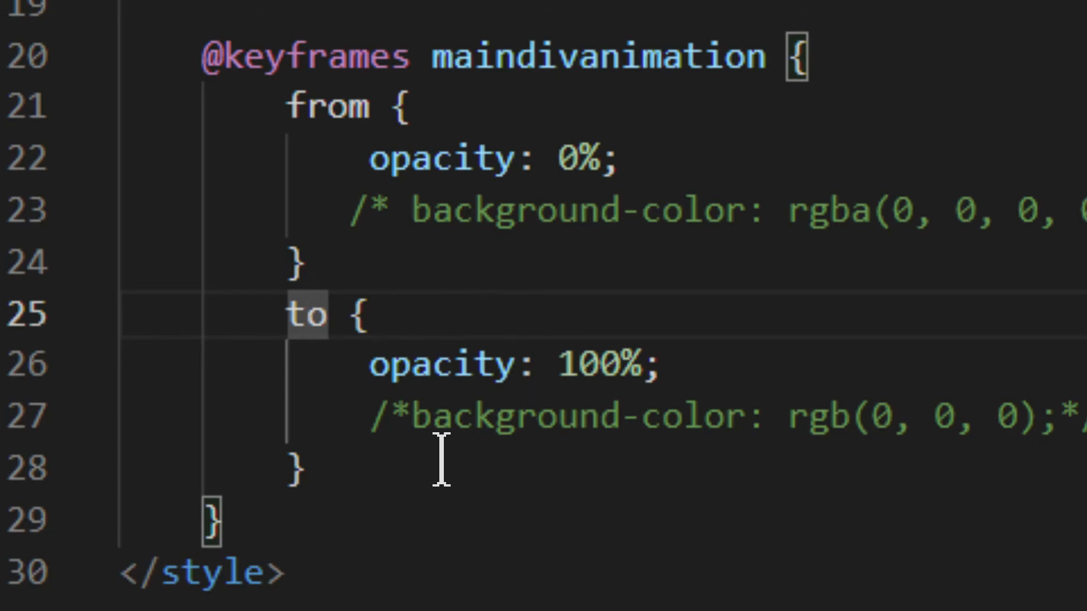
pyautogui.scroll(3)
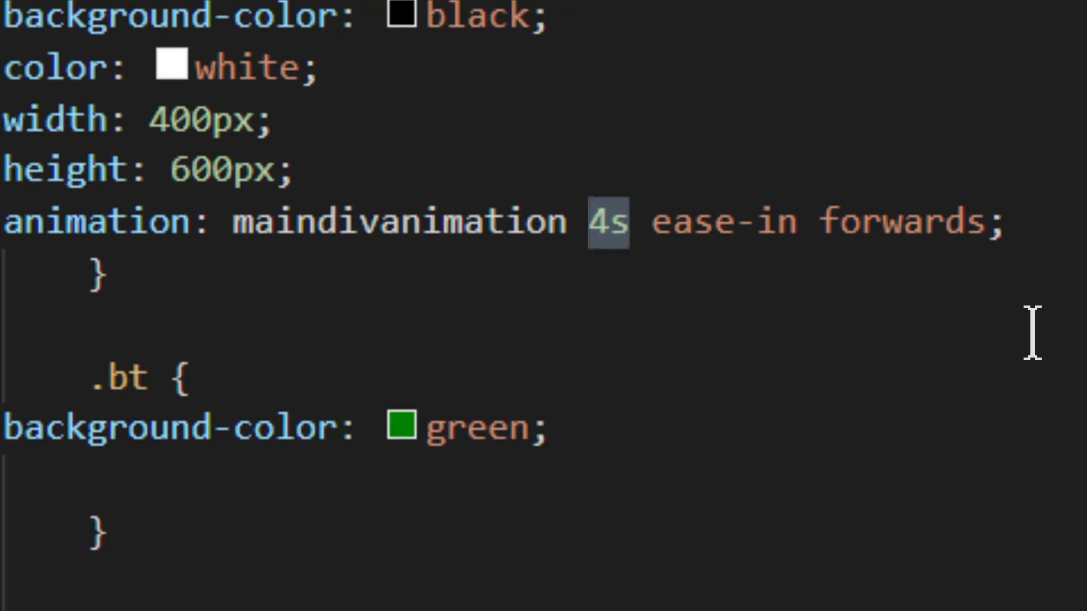
pyautogui.moveTo(989, 345)
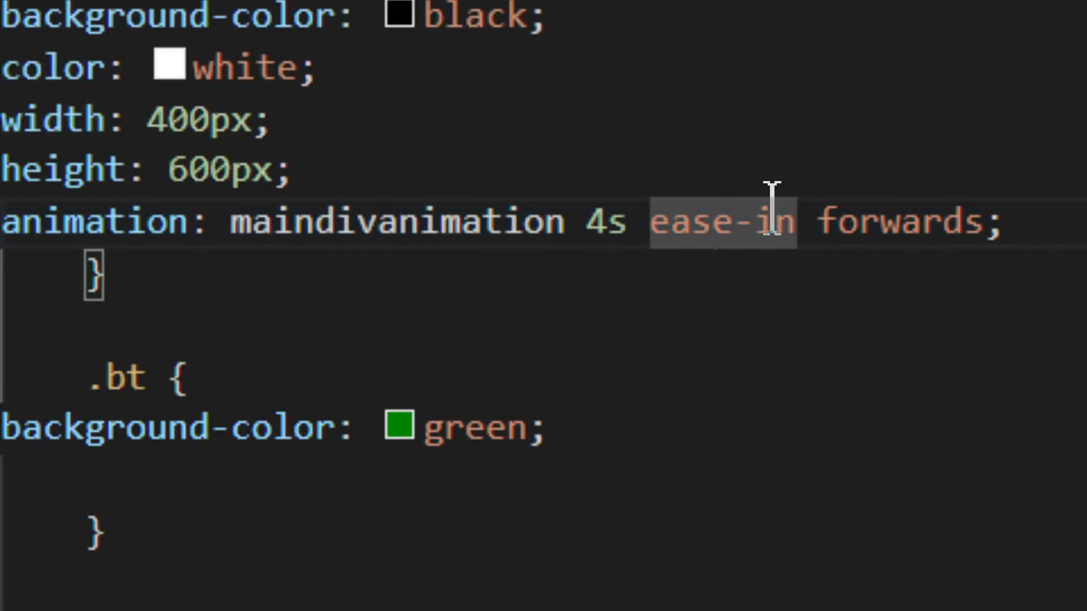
pyautogui.moveTo(799, 305)
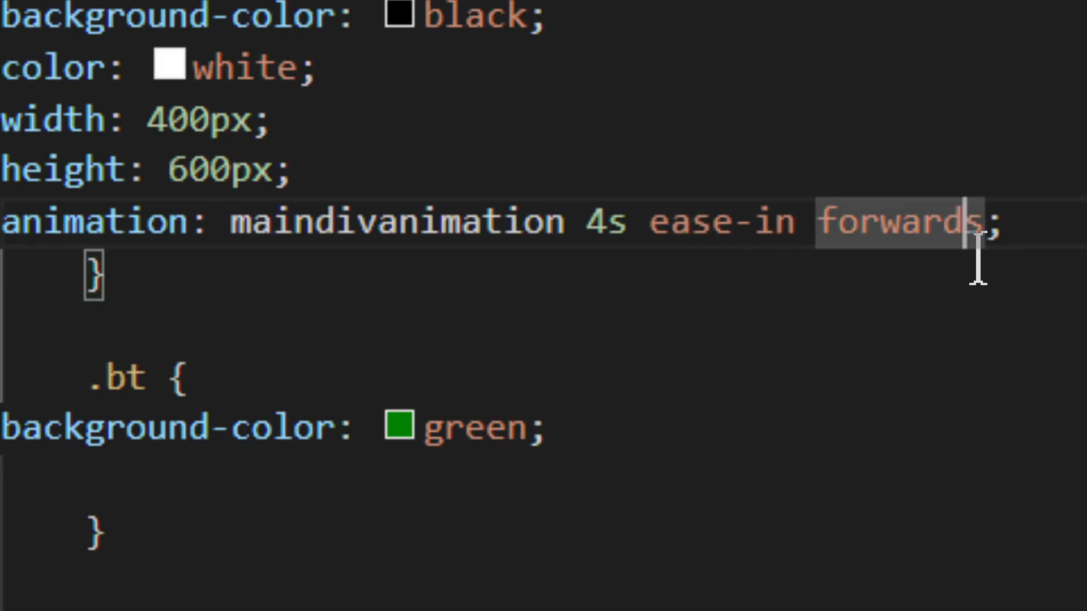
pyautogui.moveTo(857, 313)
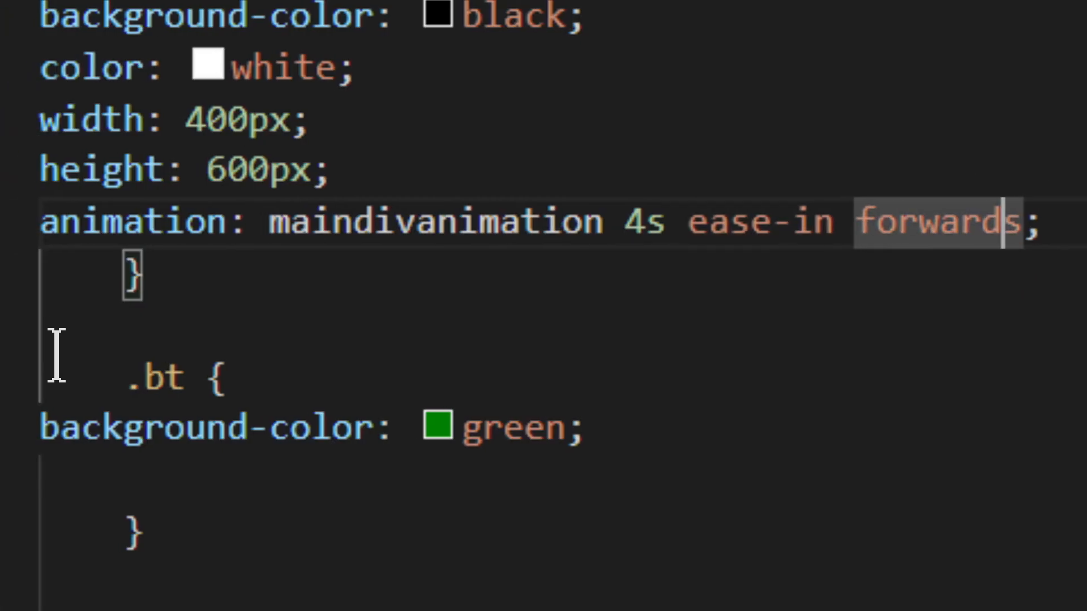
pyautogui.scroll(-3)
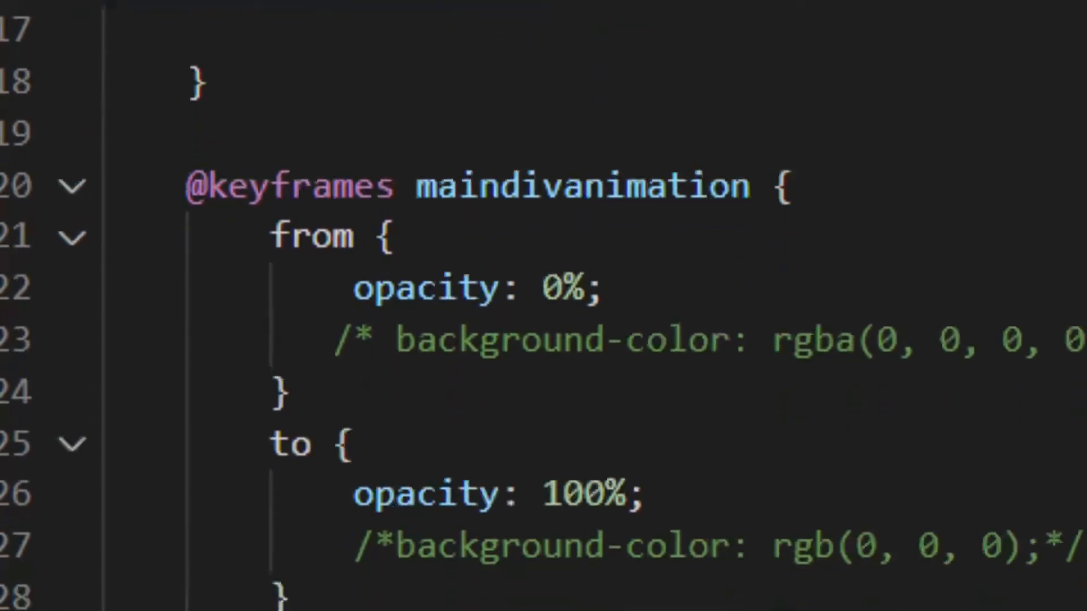
pyautogui.doubleClick(288, 187)
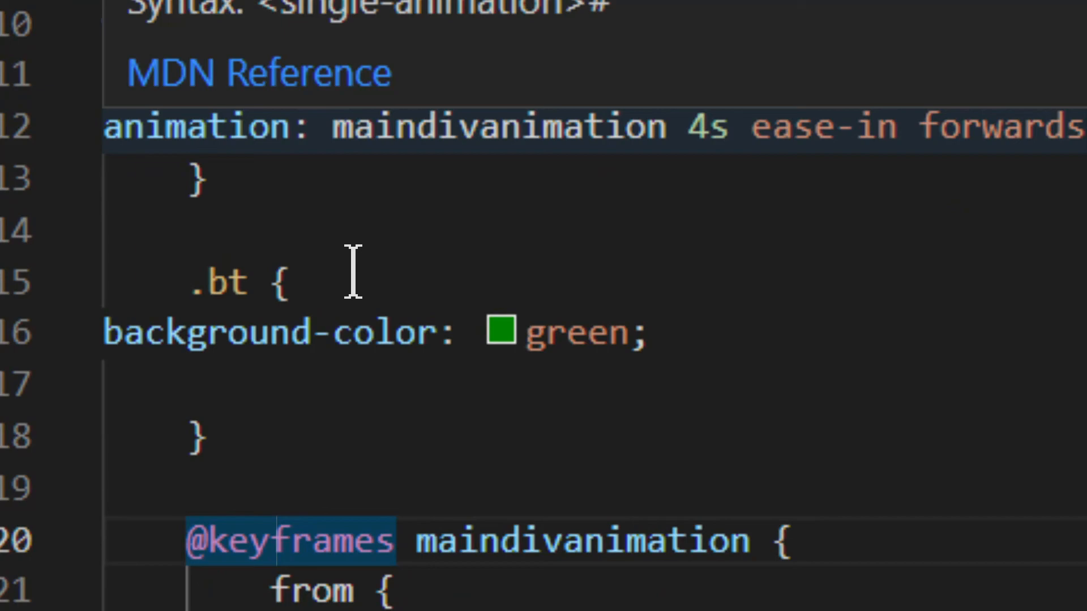
pyautogui.scroll(-3)
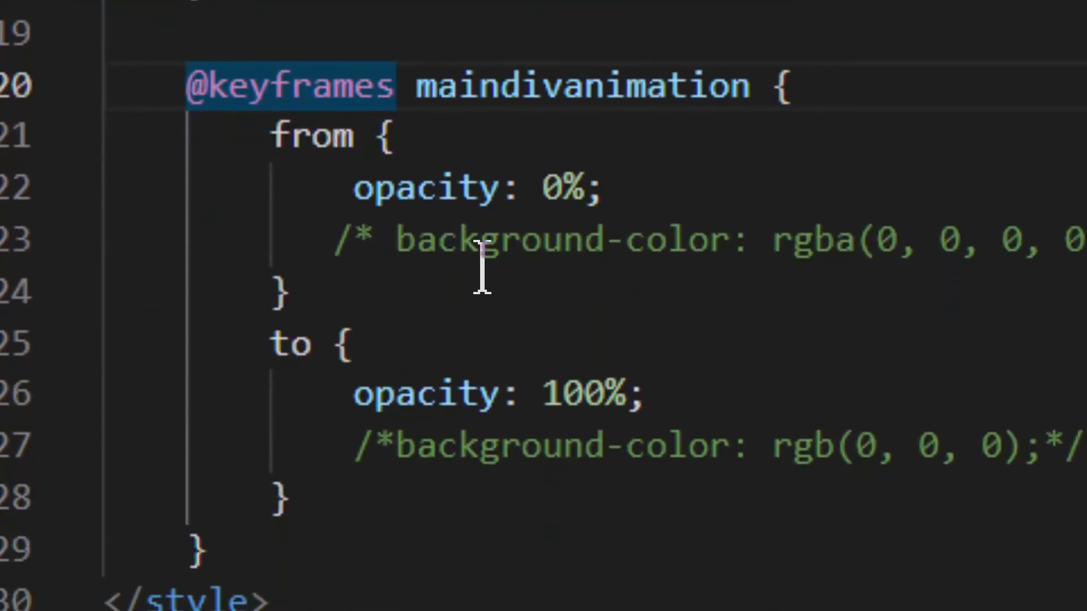